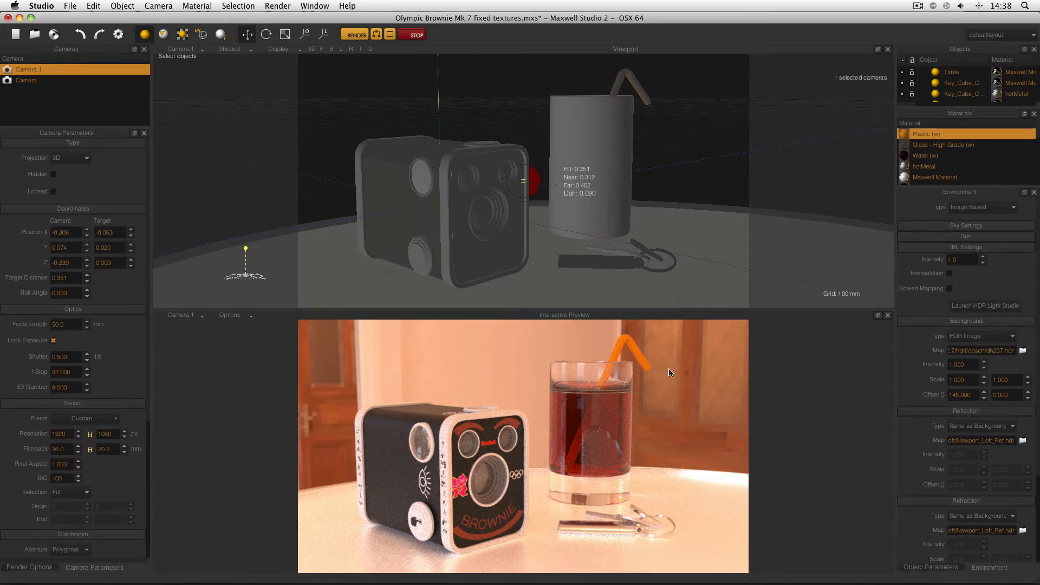
{"action": "mouse_move", "coordinate": [1020, 363]}
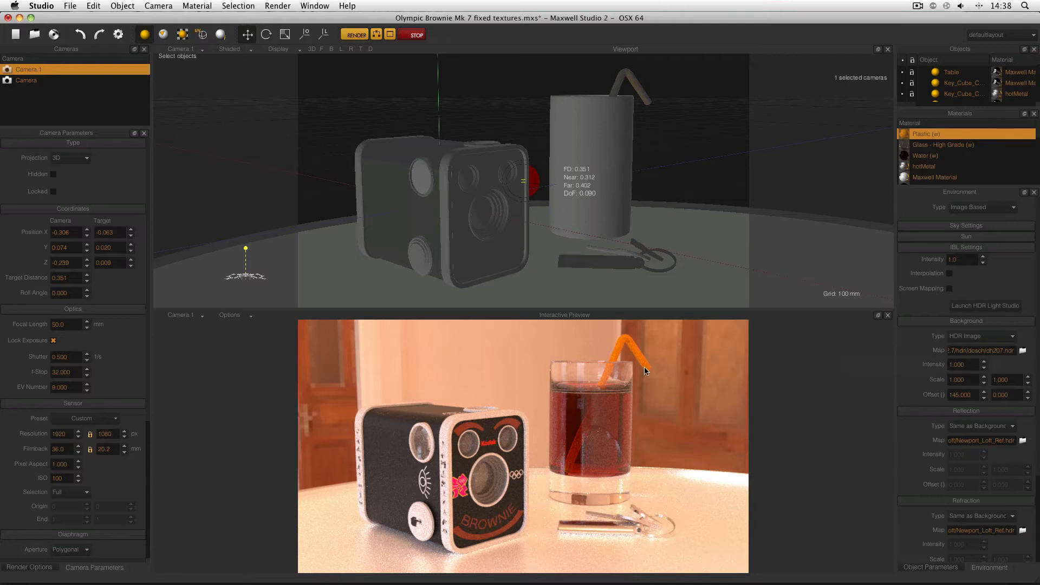
{"action": "mouse_move", "coordinate": [710, 370]}
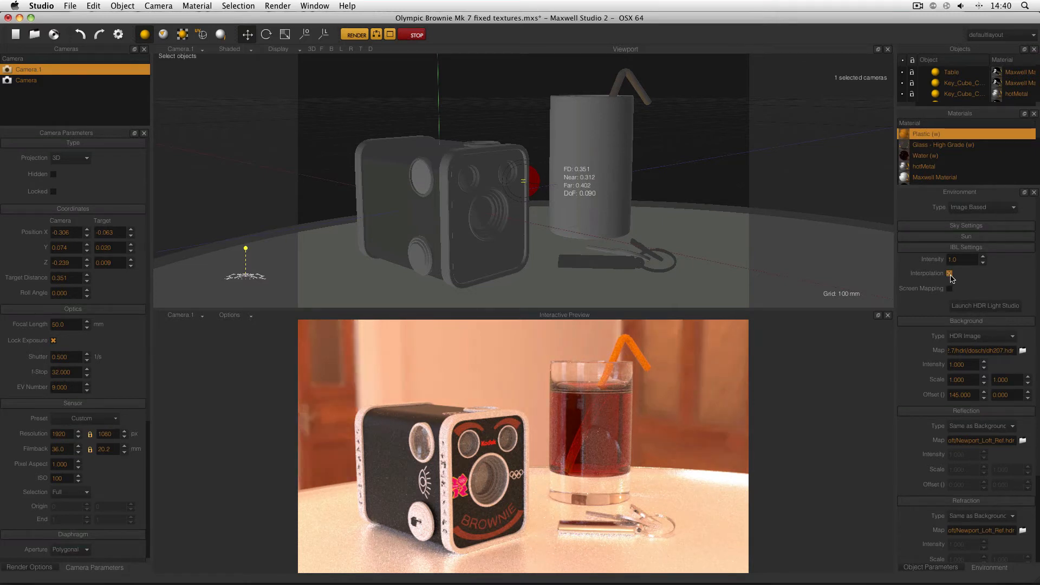
Set the camera optics to shutter 8.000 and f-stop 8.000 for a softer background
{"action": "left_click", "coordinate": [949, 273]}
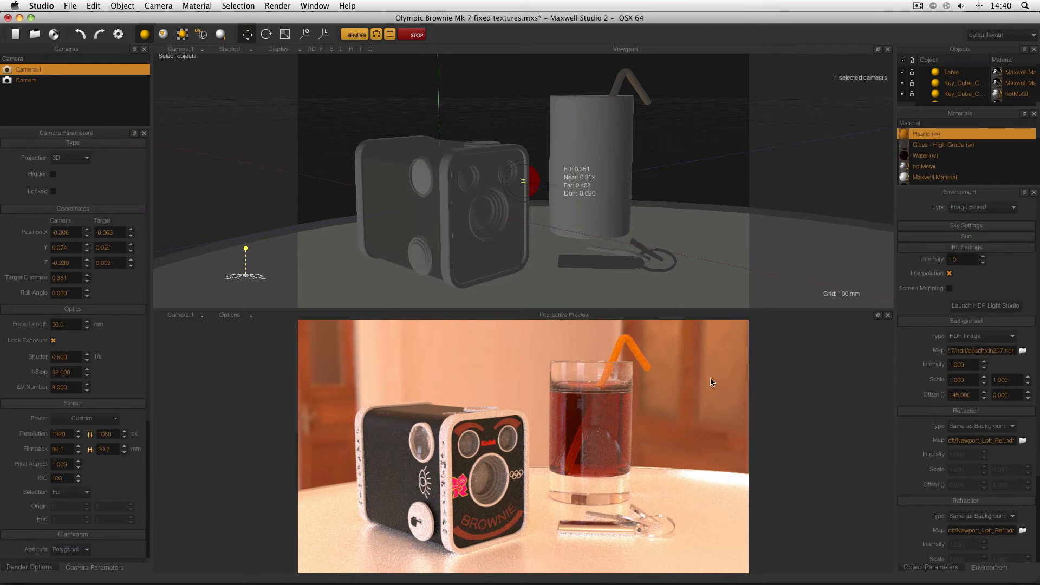
{"action": "mouse_move", "coordinate": [708, 378]}
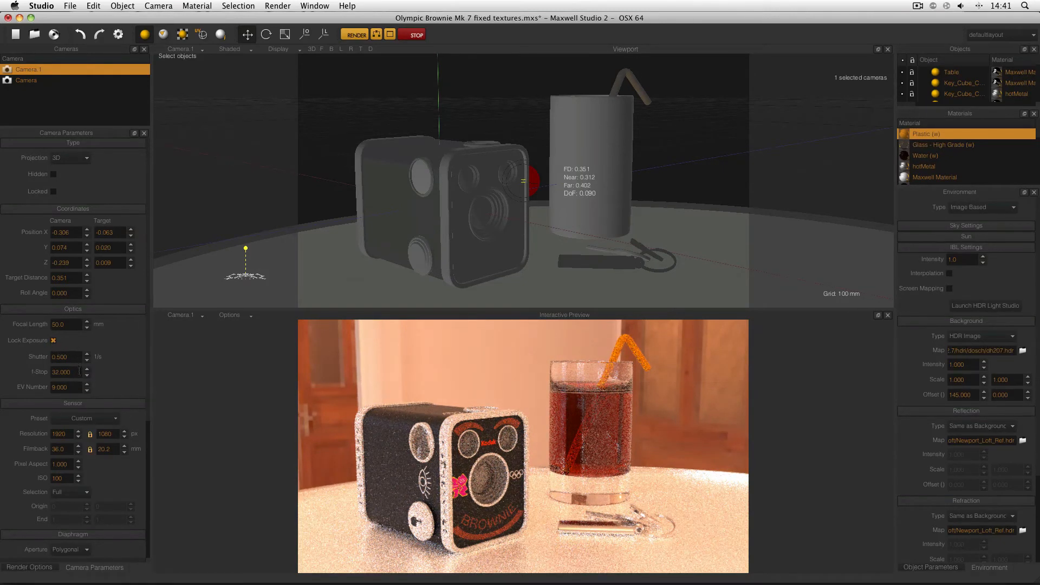
{"action": "triple_click", "coordinate": [61, 372]}
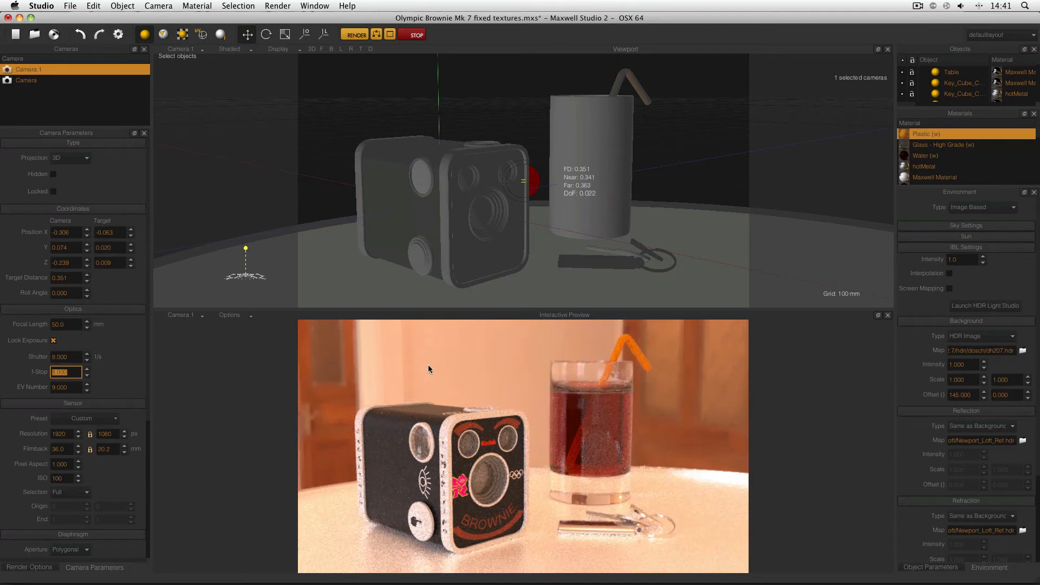
{"action": "mouse_move", "coordinate": [449, 519]}
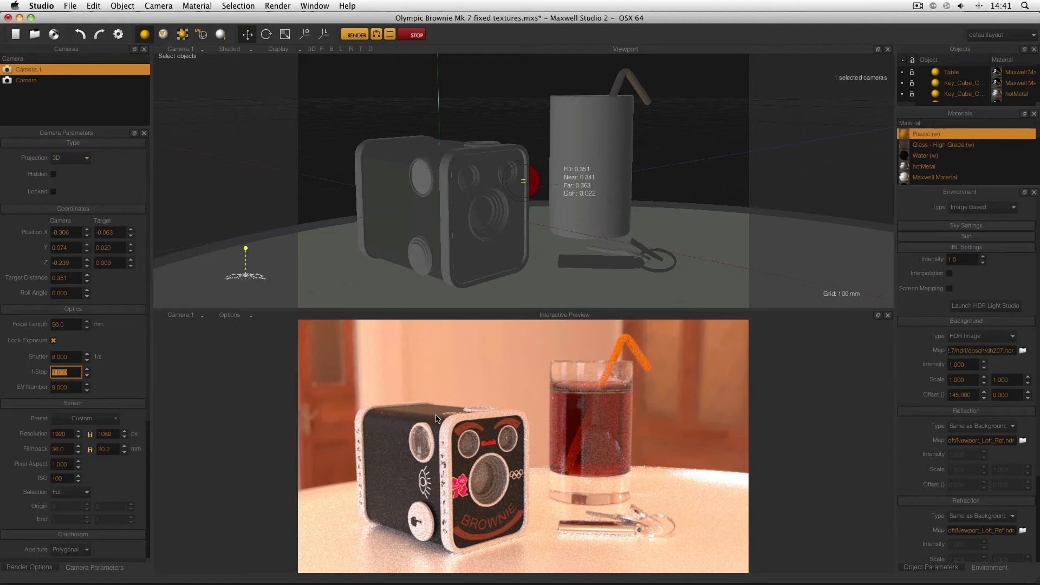
{"action": "mouse_move", "coordinate": [362, 387]}
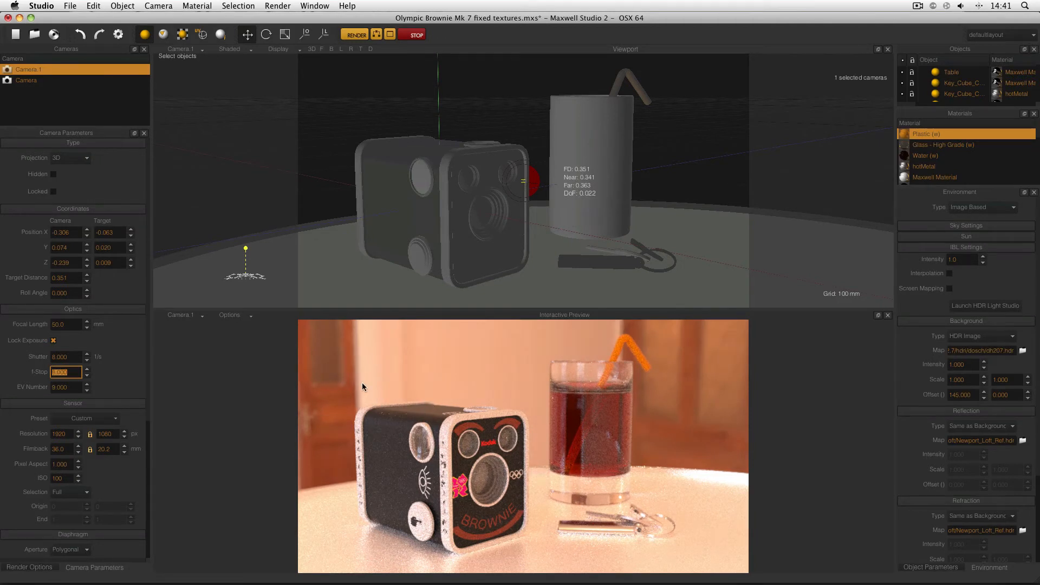
{"action": "mouse_move", "coordinate": [357, 396]}
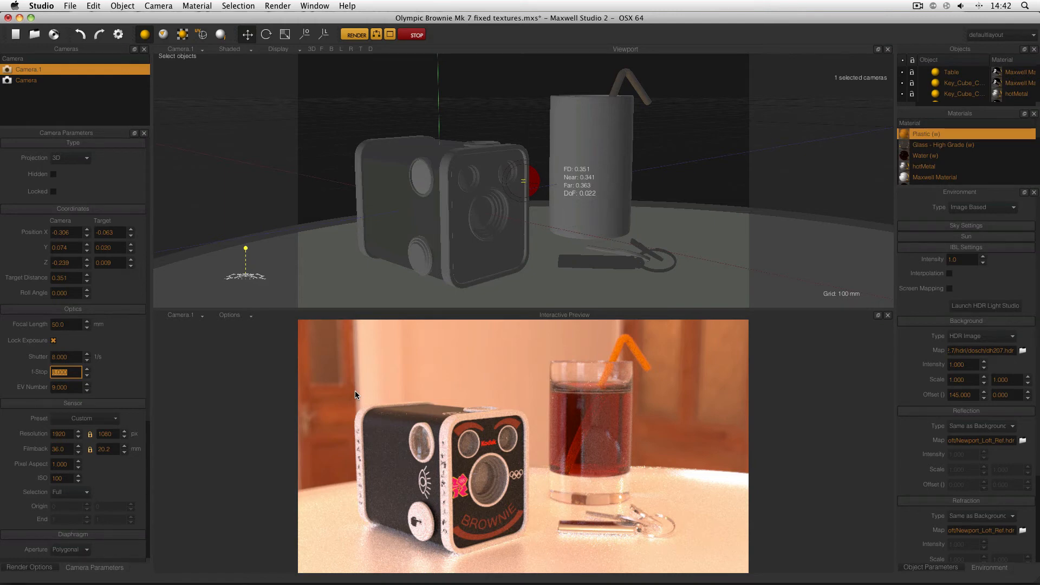
{"action": "mouse_move", "coordinate": [949, 274]}
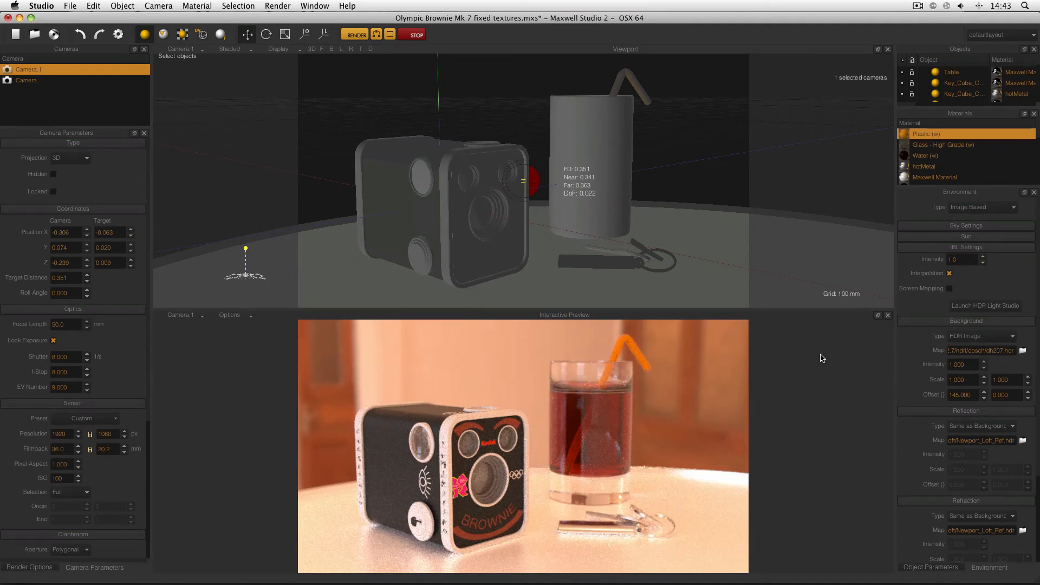
{"action": "mouse_move", "coordinate": [779, 373]}
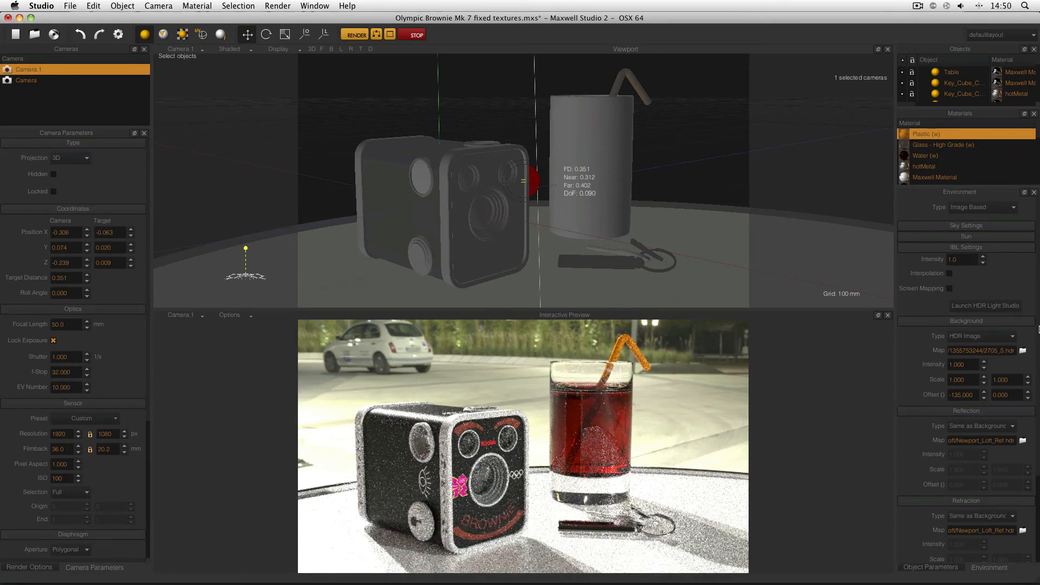
{"action": "mouse_move", "coordinate": [896, 333]}
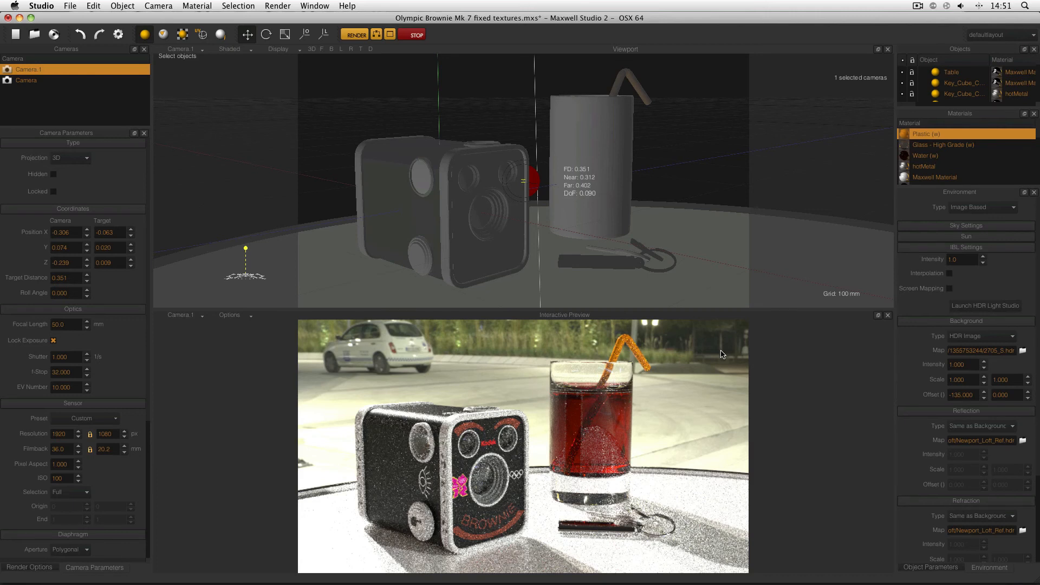
{"action": "mouse_move", "coordinate": [938, 282]}
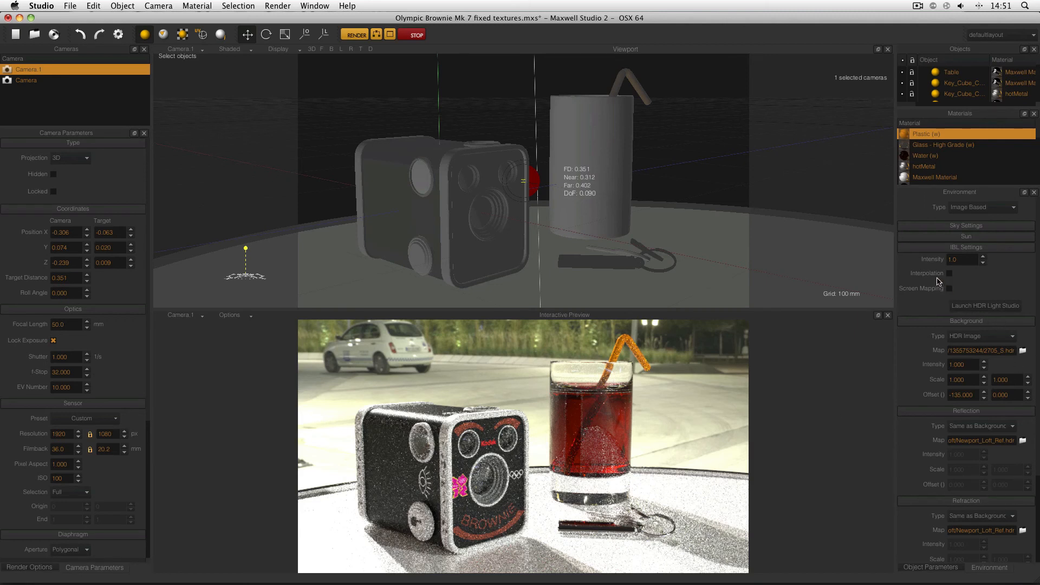